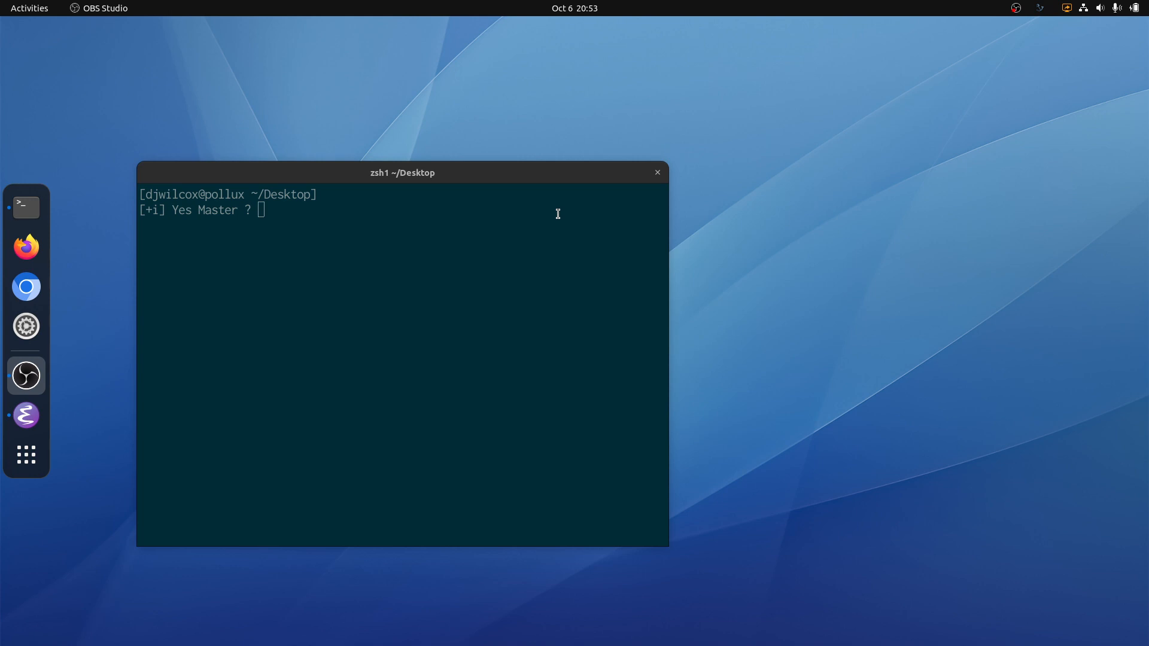
Play the OBS capture recording with mpv from the zsh prompt
text(m)
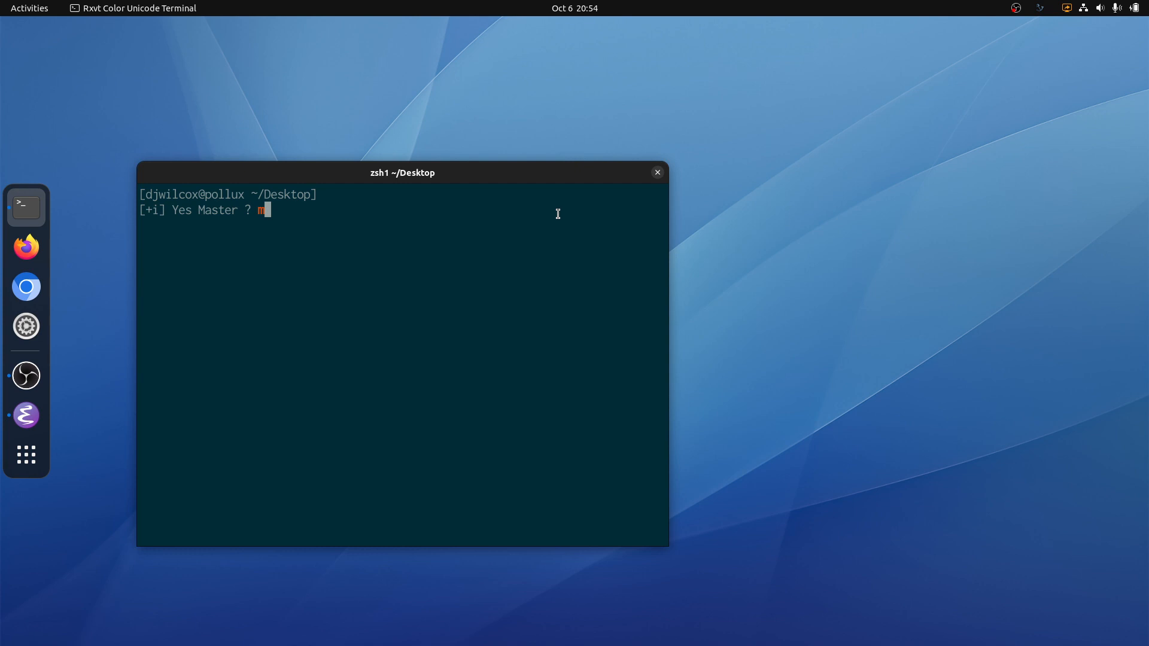
text(pv)
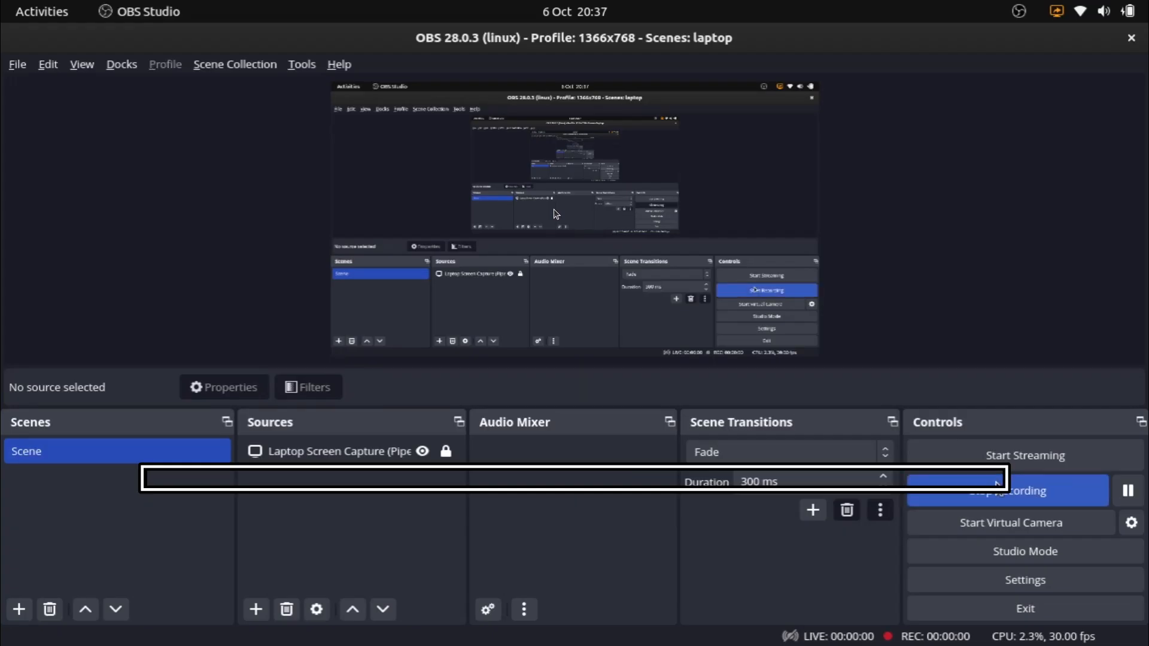
Switch from the OBS capture view to the laptop desktop with the terminal over Chromium
click(1006, 489)
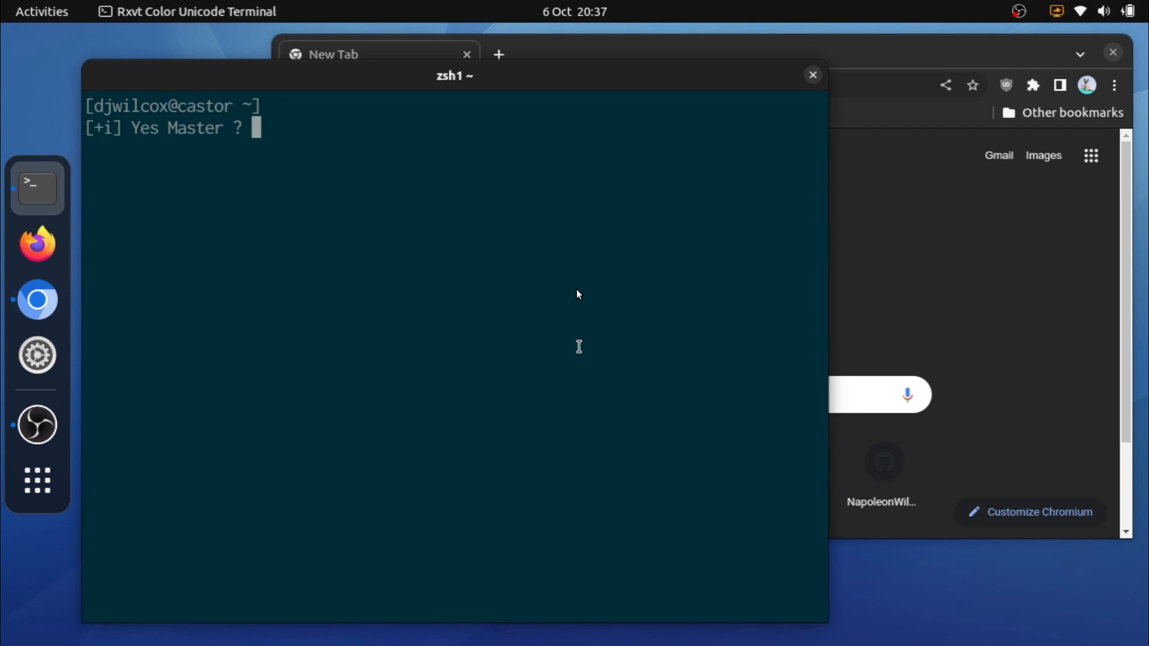
Run xlsclients showing chrome among X11 clients, then run and close xeyes
text(xlsclients)
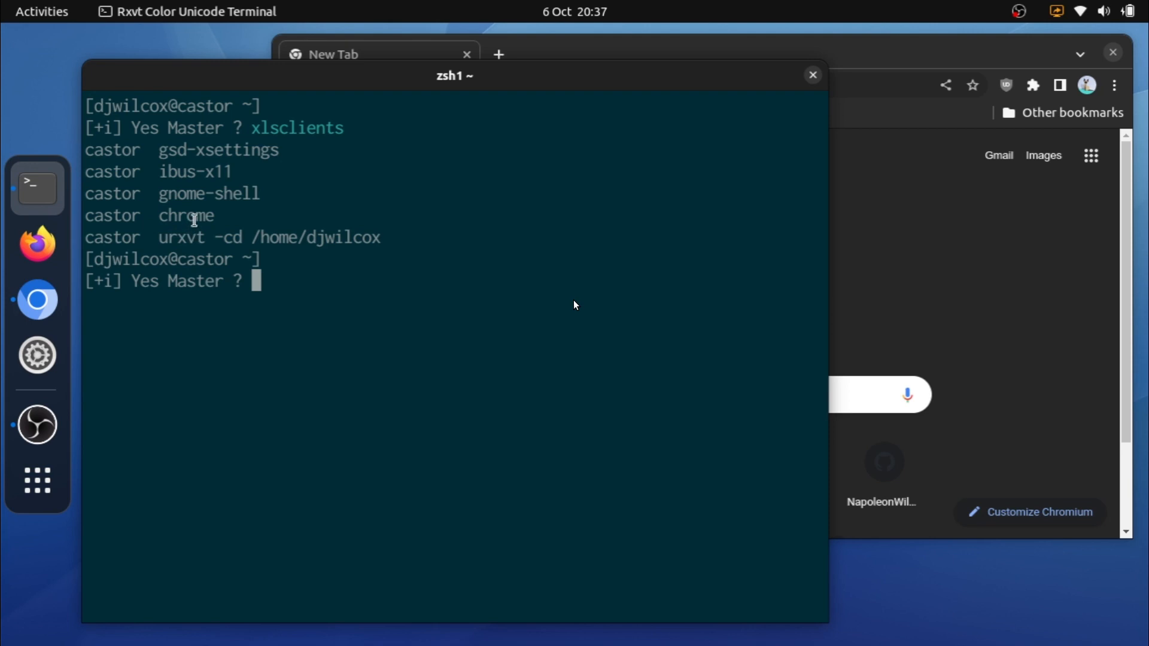
double_click(186, 215)
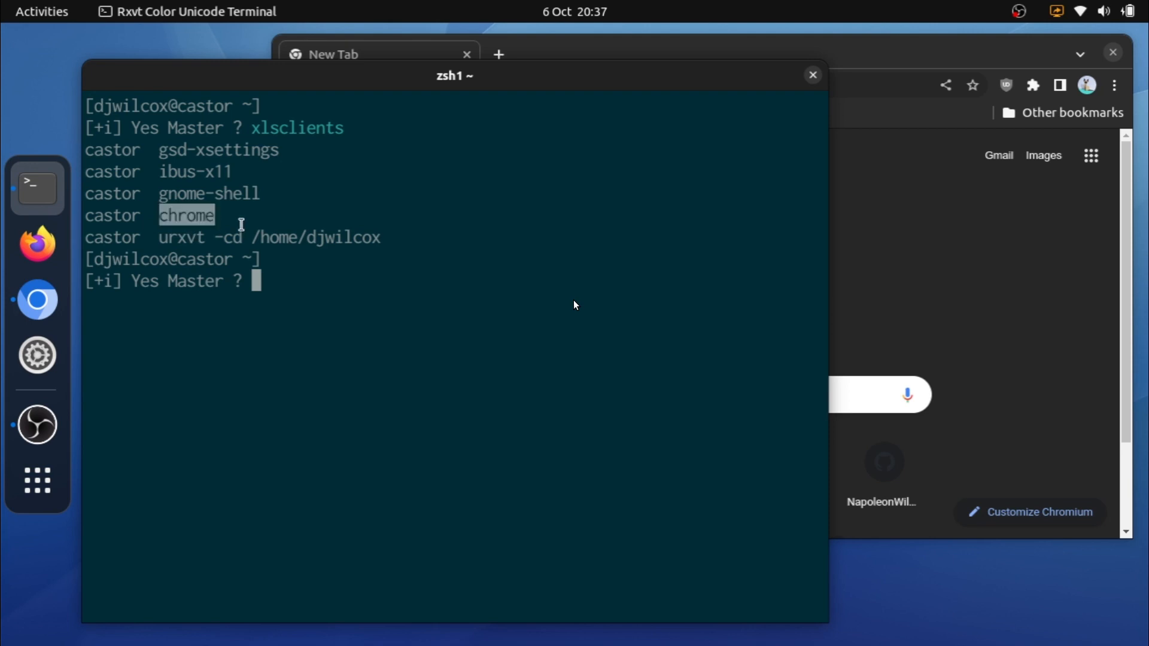
text(xeyes)
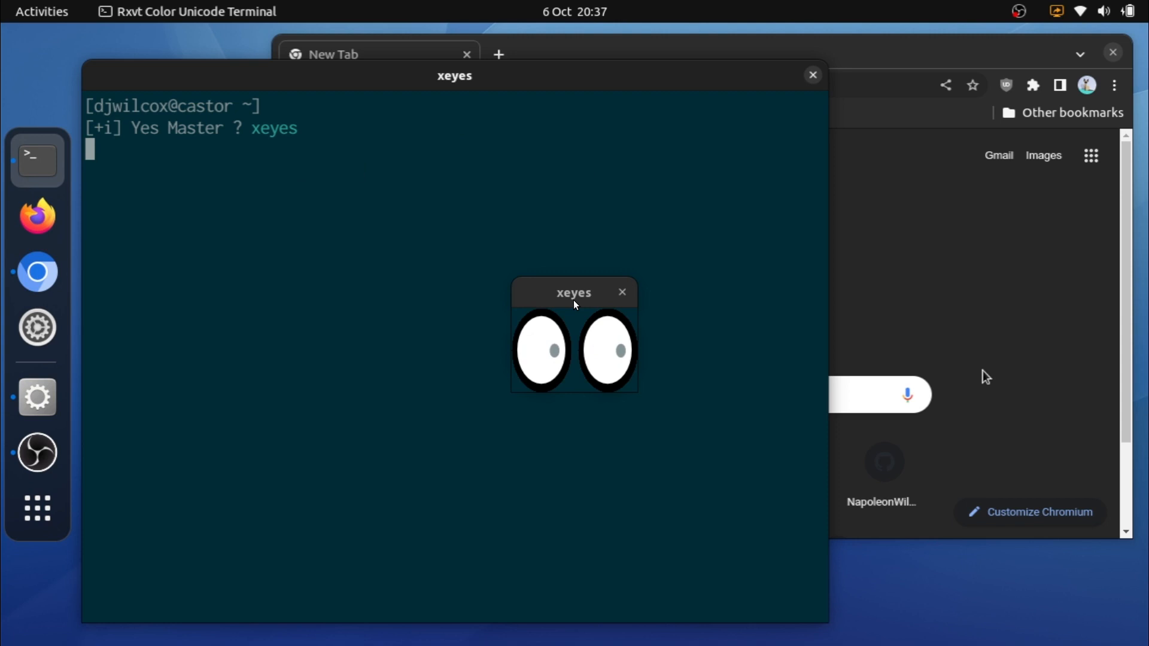
mouse_move(626, 303)
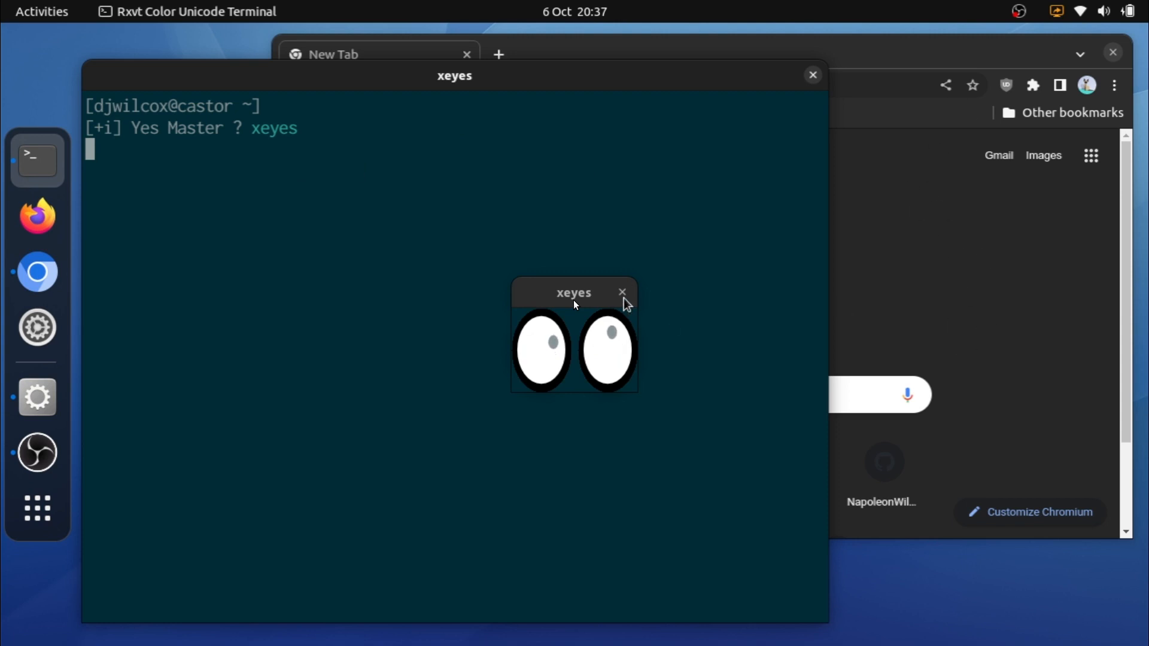
click(622, 292)
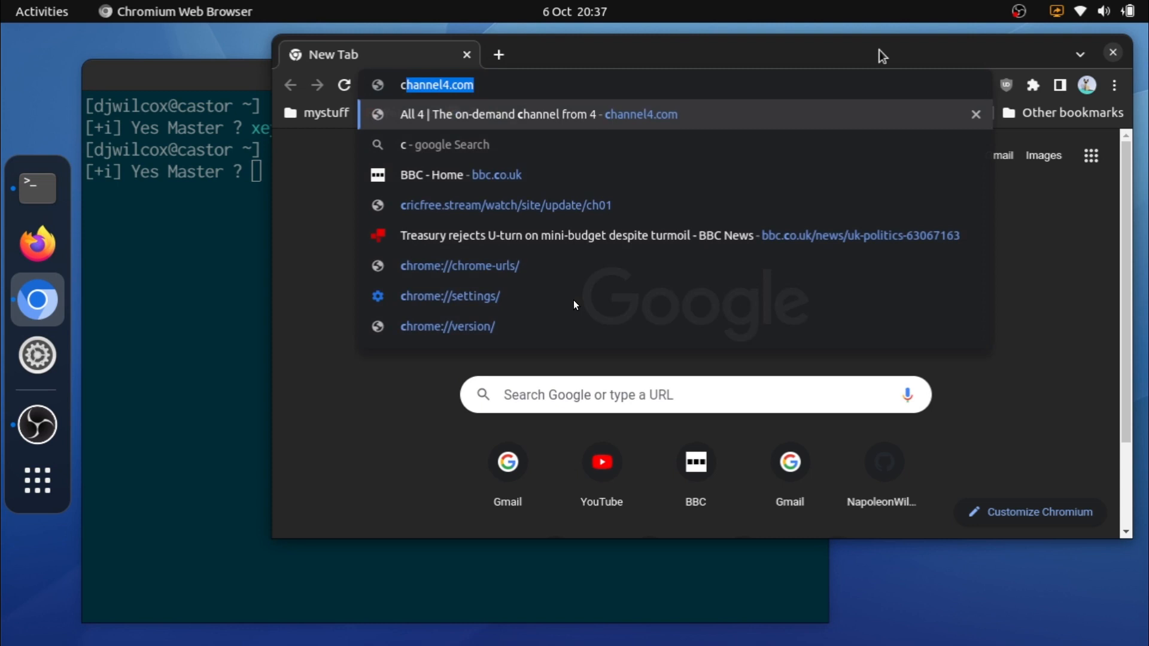
On chrome://flags filtered by 'wayland', set Preferred Ozone platform to Auto
text(chrome:flag)
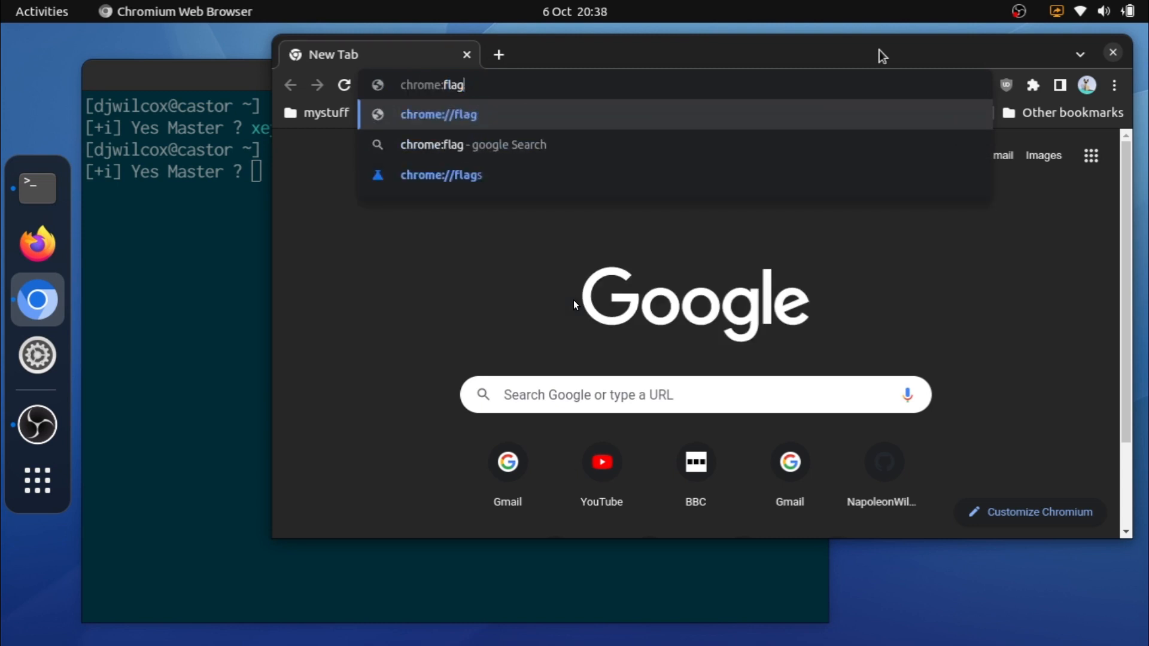
text(chrome://version)
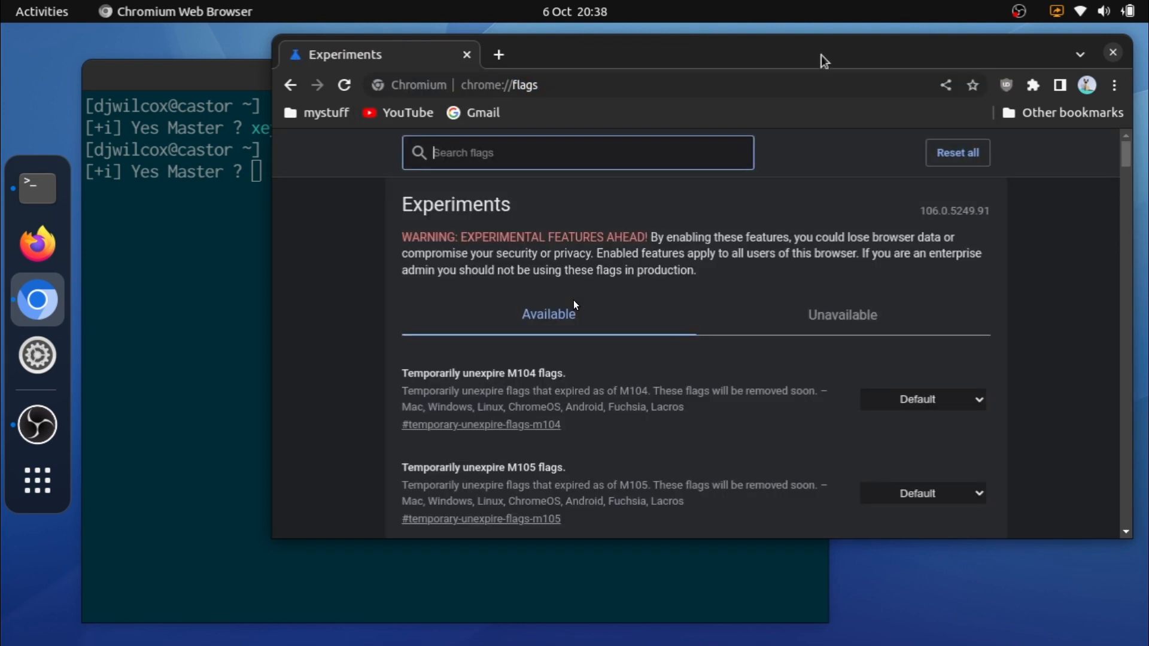
text(wayland)
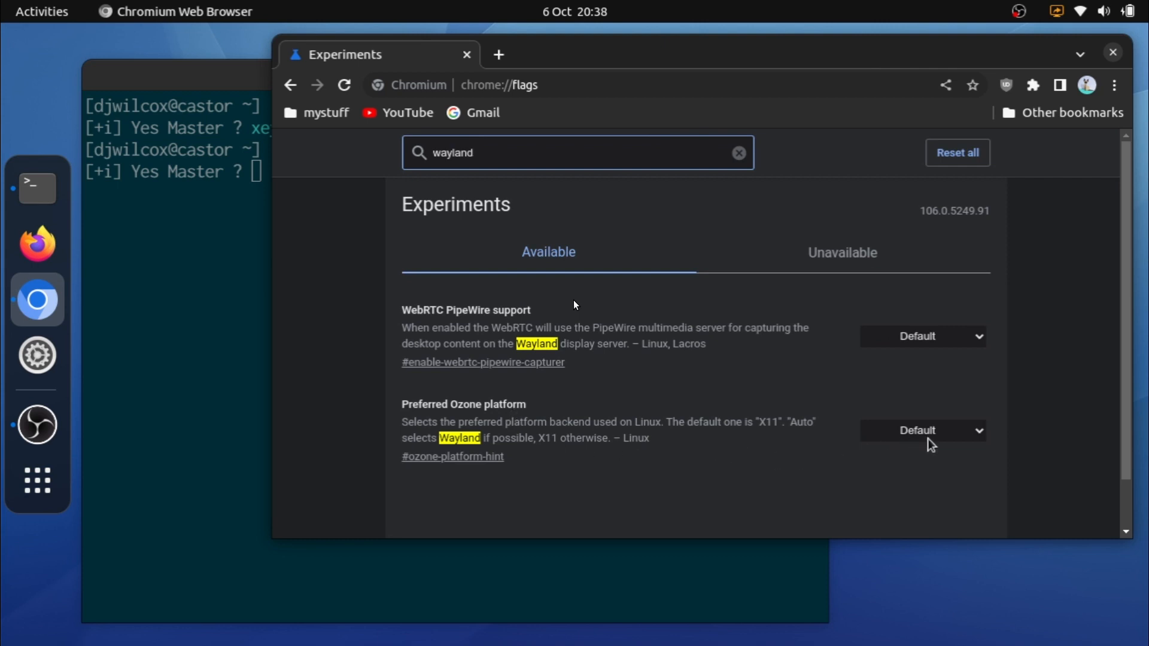
click(922, 430)
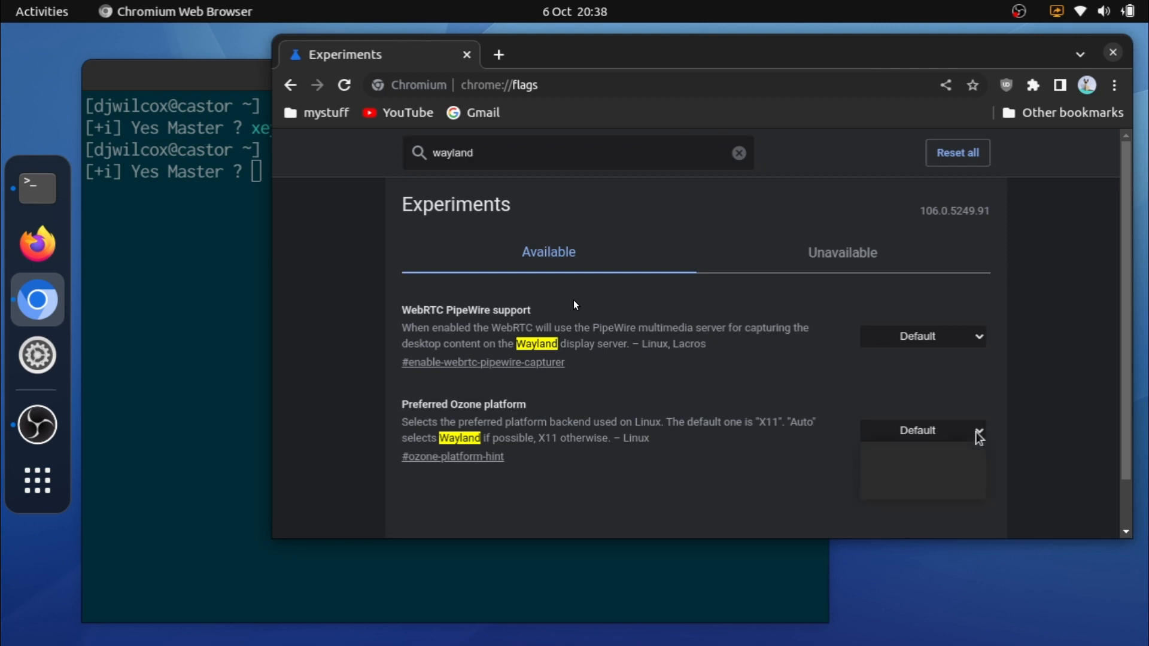
click(922, 430)
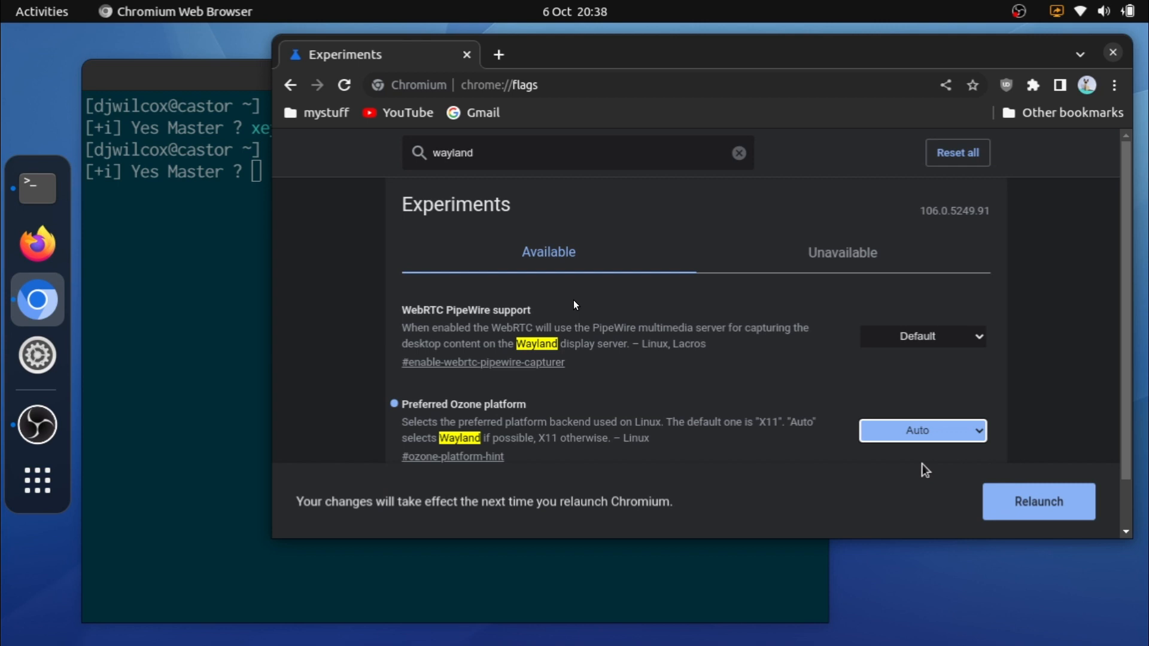
mouse_move(754, 388)
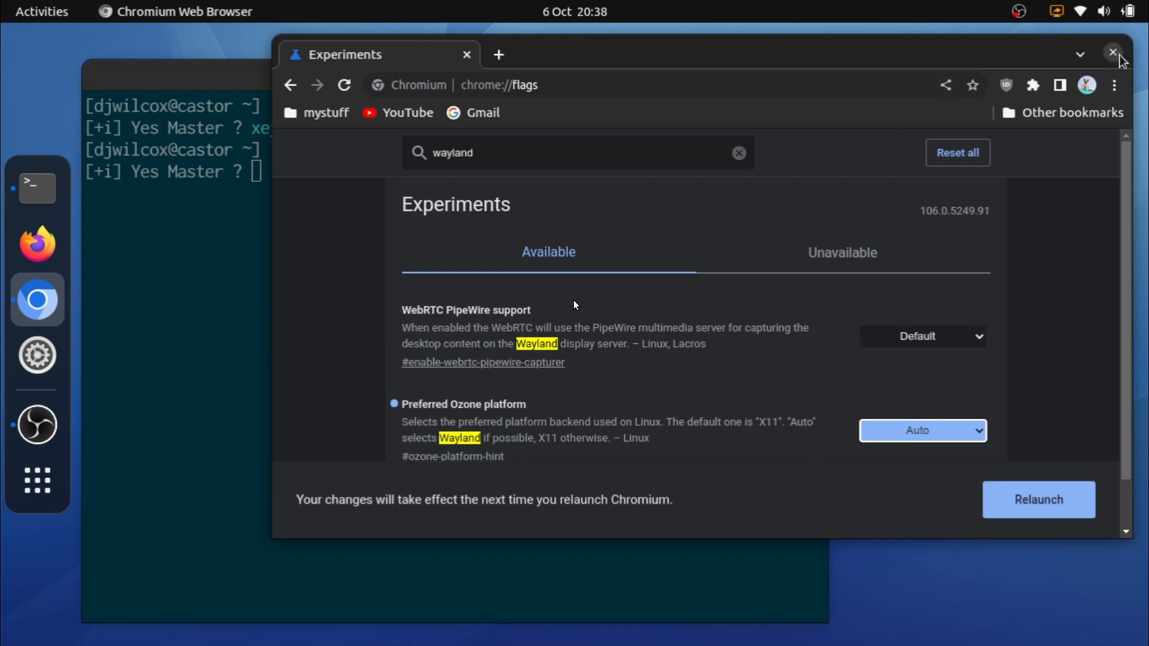
Restart Chromium, confirm xlsclients no longer lists chrome, and run xeyes again
click(1112, 53)
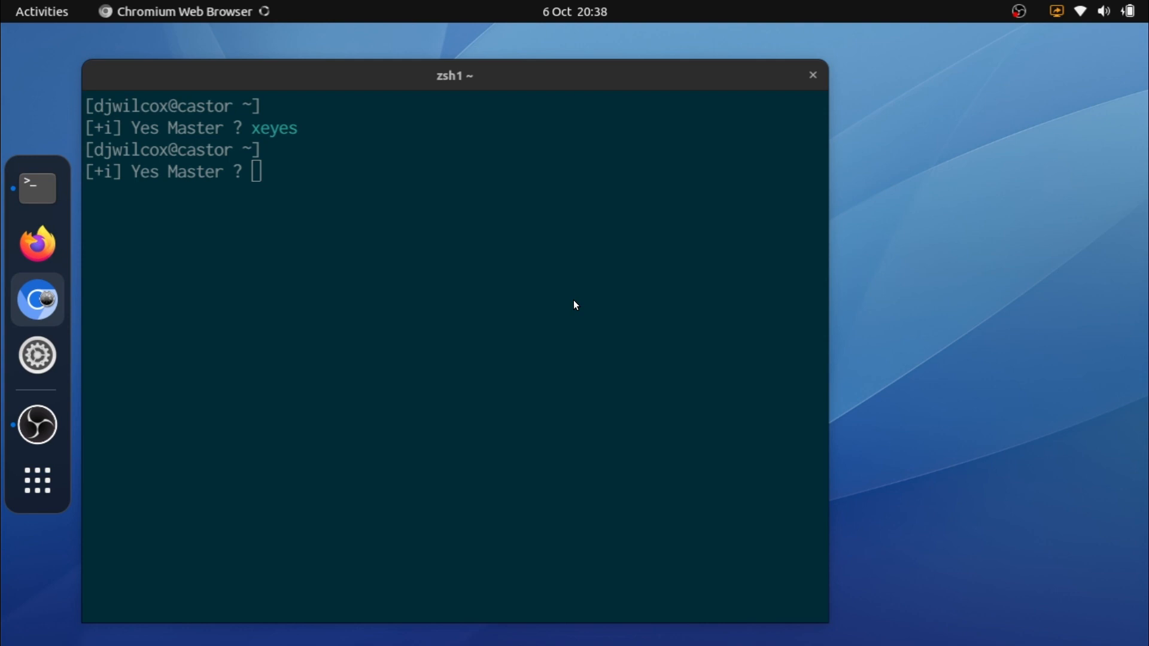
click(37, 299)
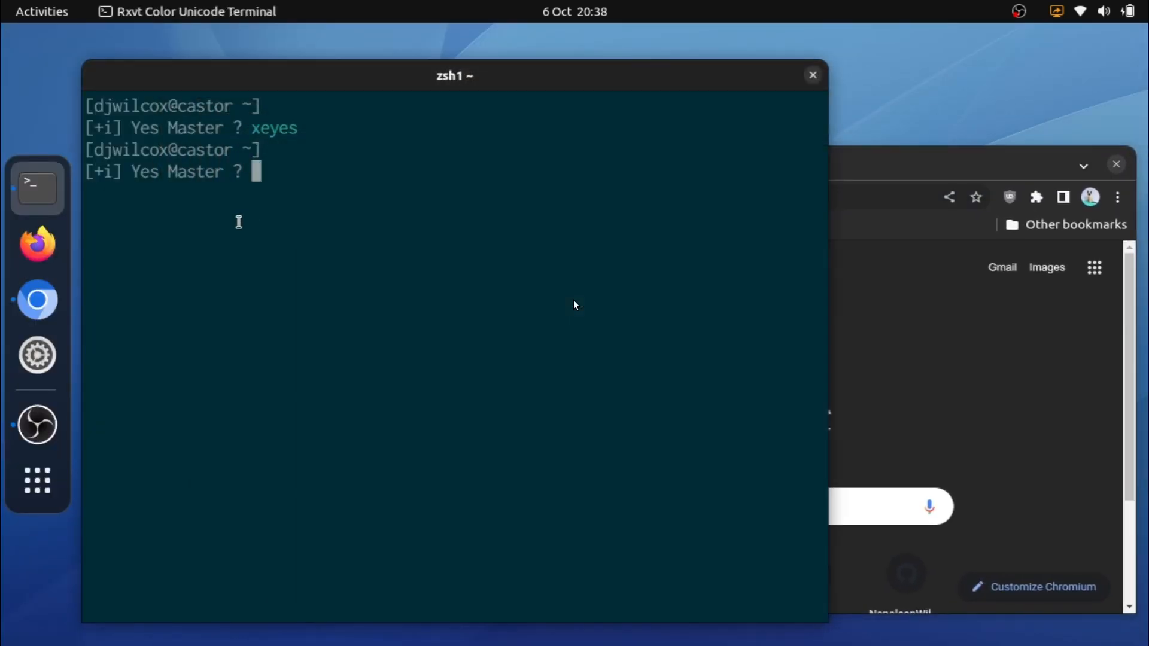
text(xlsclients)
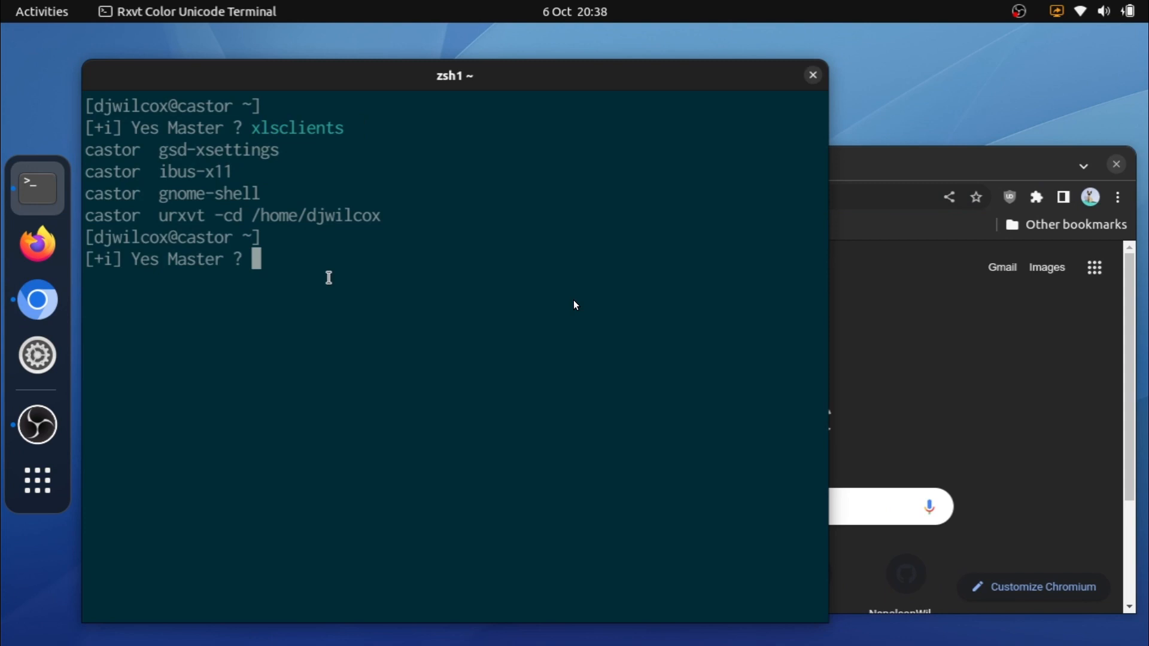
text(xeyes)
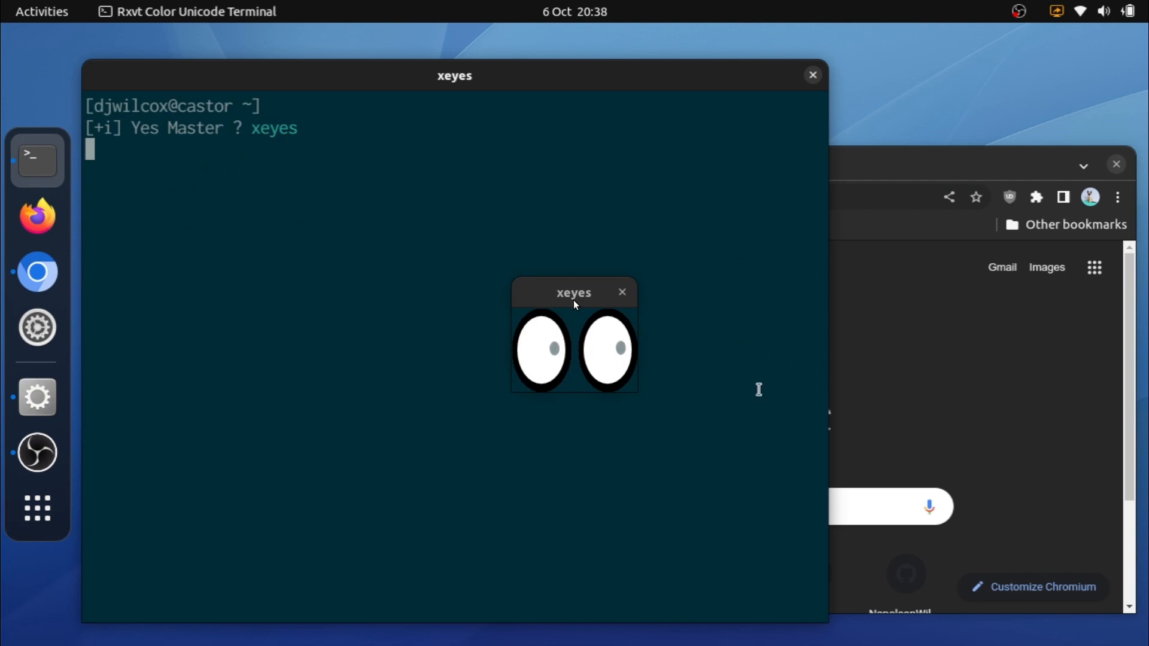
mouse_move(900, 317)
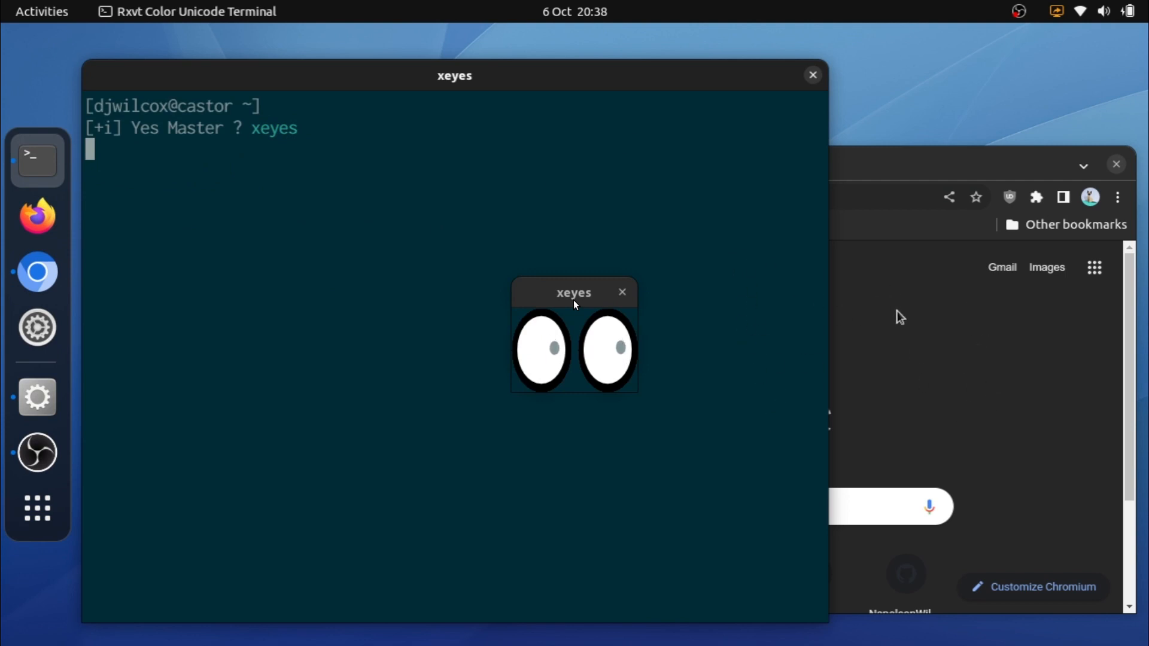